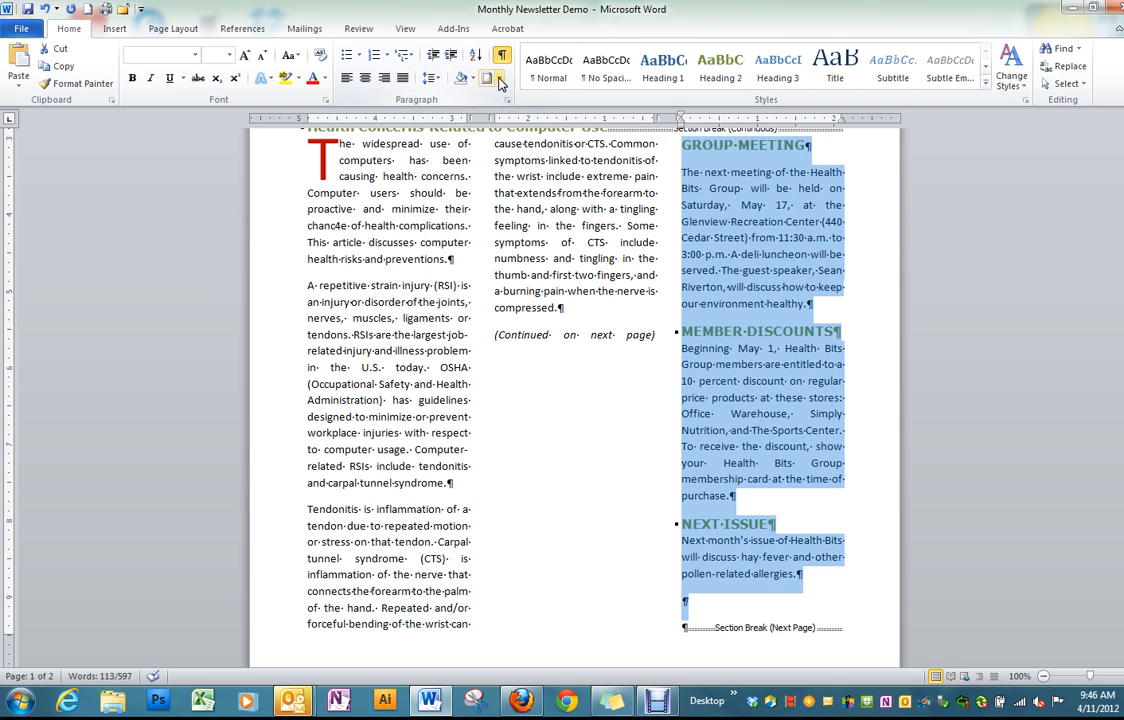
Step: Apply a left-only border to the third column's paragraphs with extra left spacing from the text
left_click(498, 80)
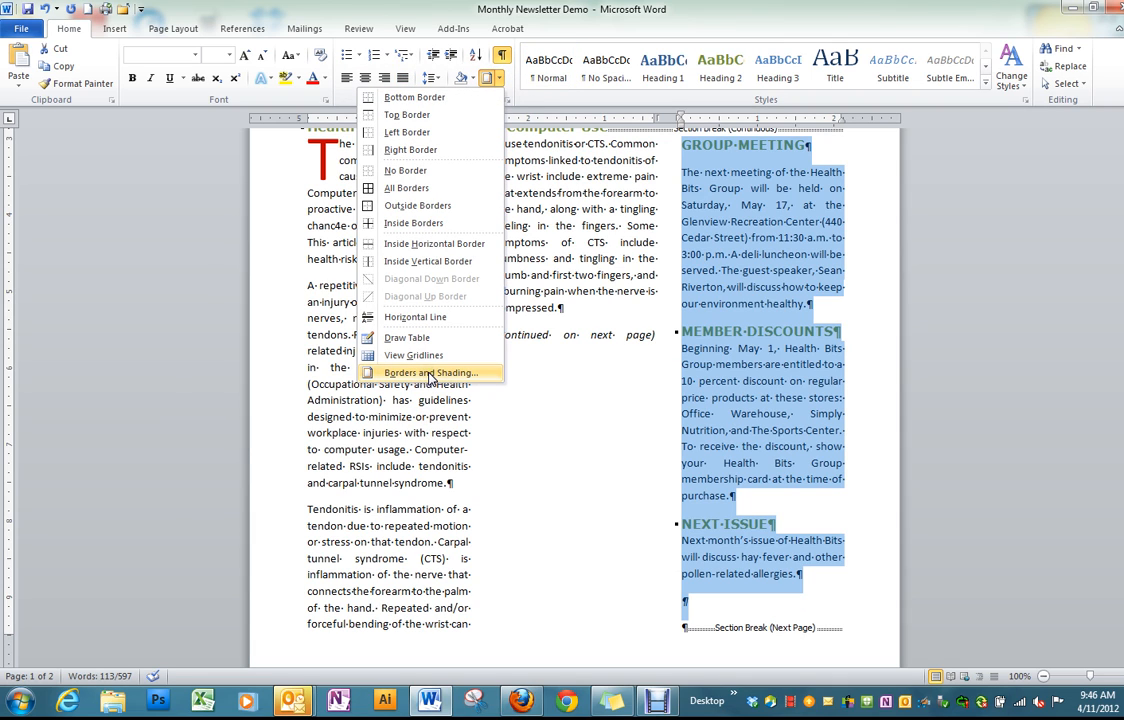
mouse_move(430, 372)
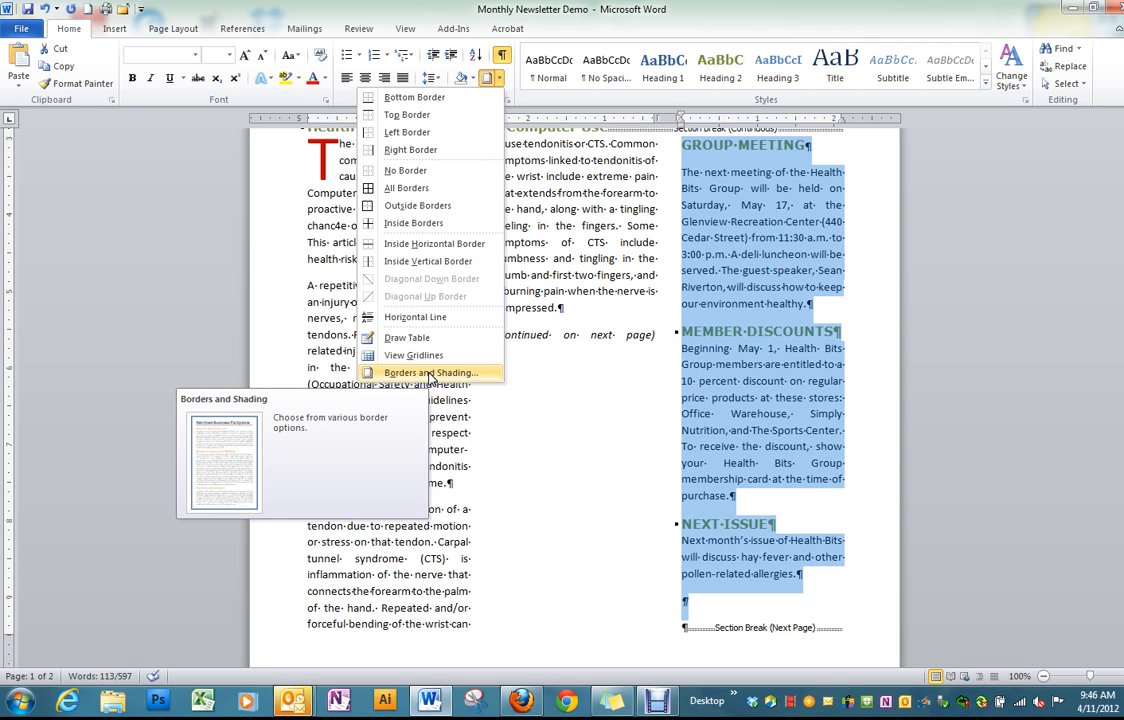
left_click(432, 372)
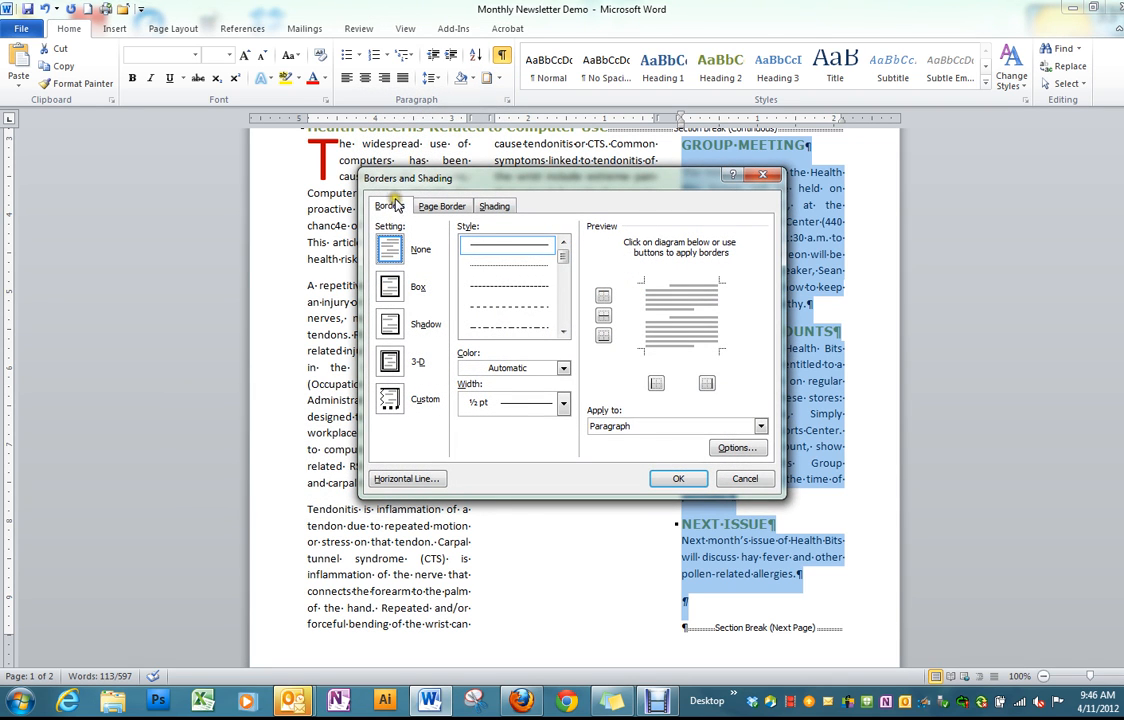
left_click(390, 288)
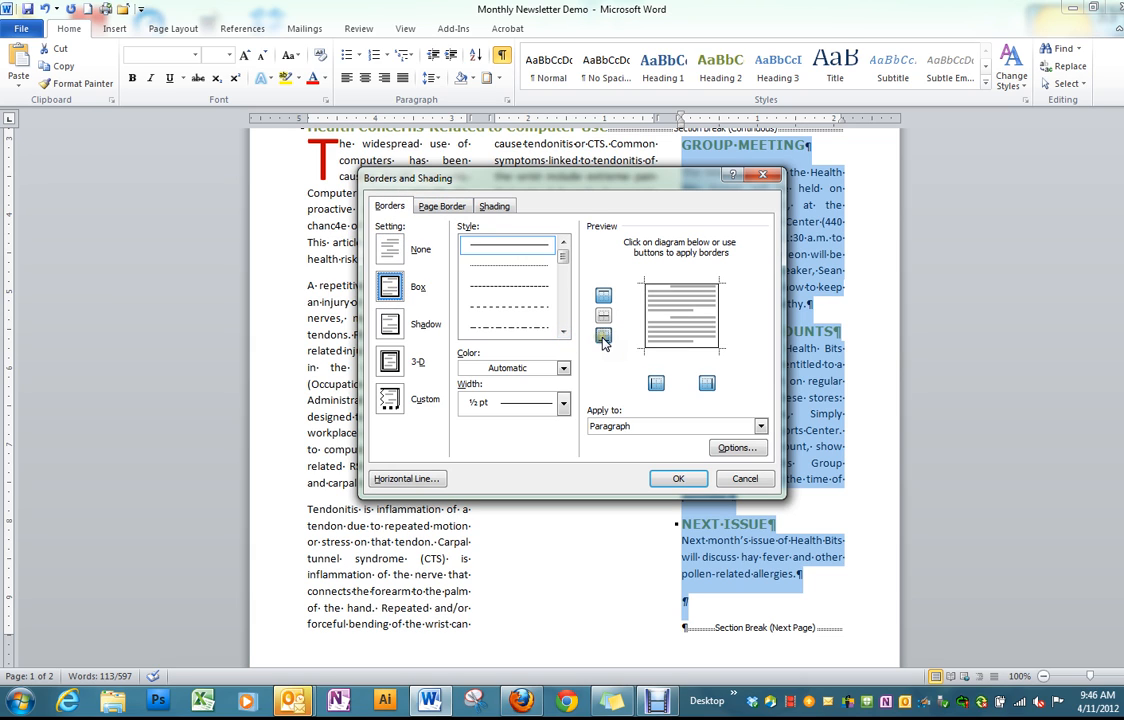
left_click(604, 296)
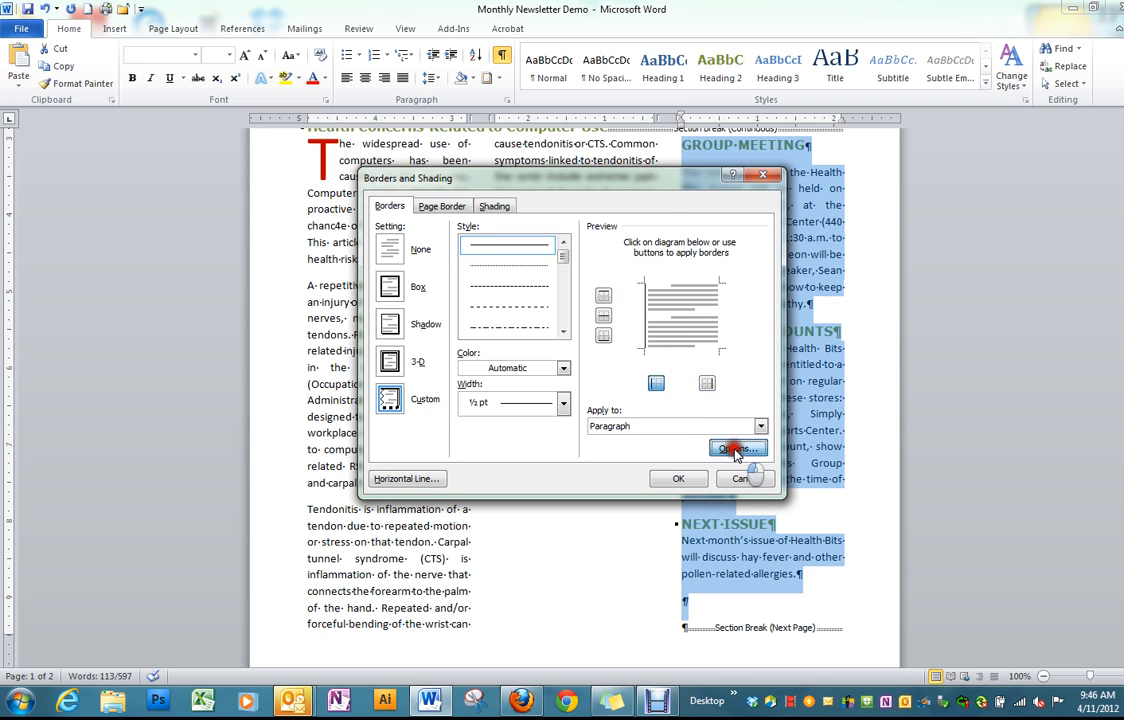
left_click(738, 448)
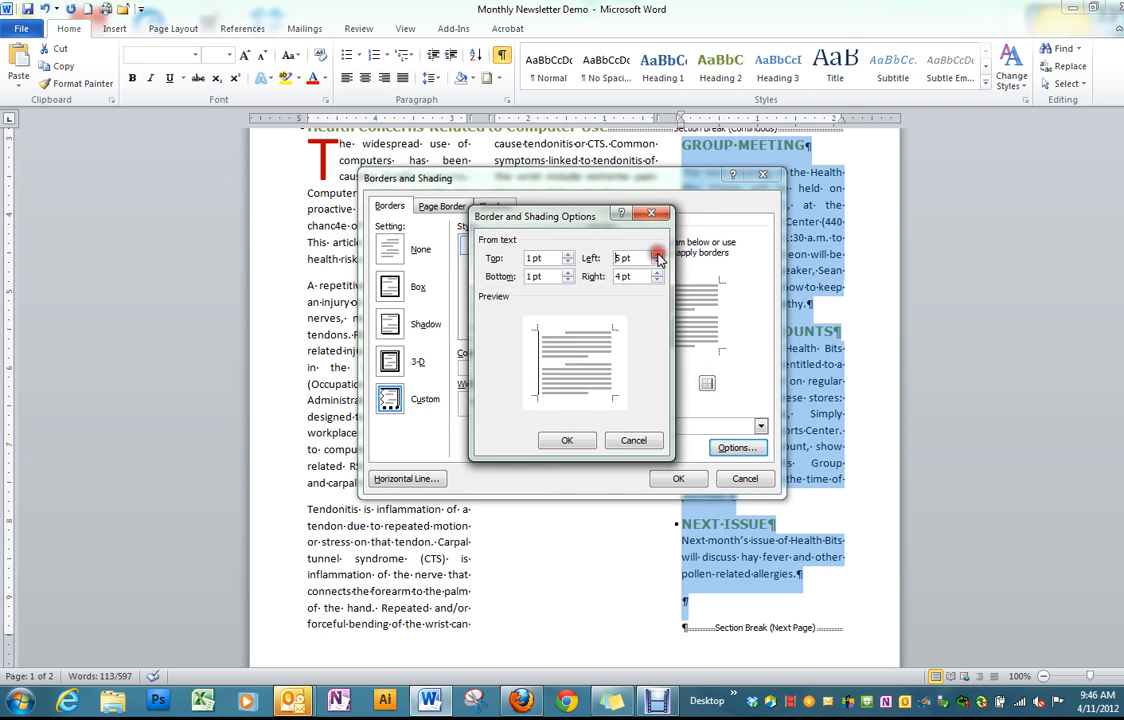
left_click(658, 254)
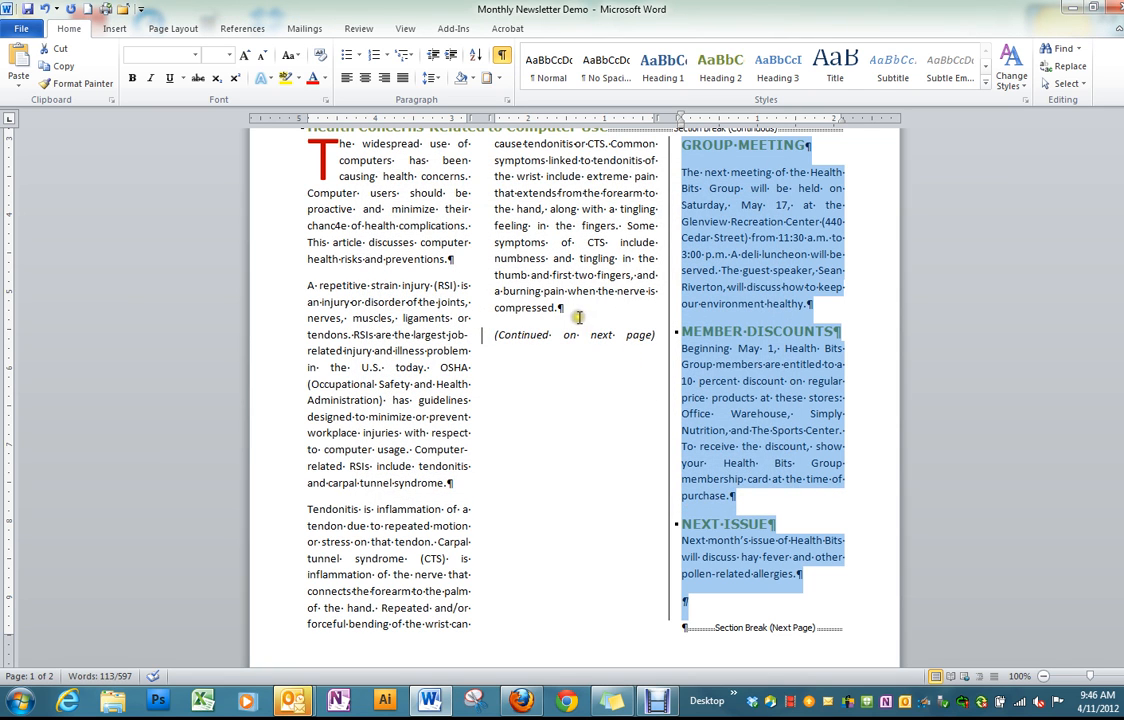
Step: Insert the built-in Alphabet Quote text box into the newsletter page
left_click(736, 496)
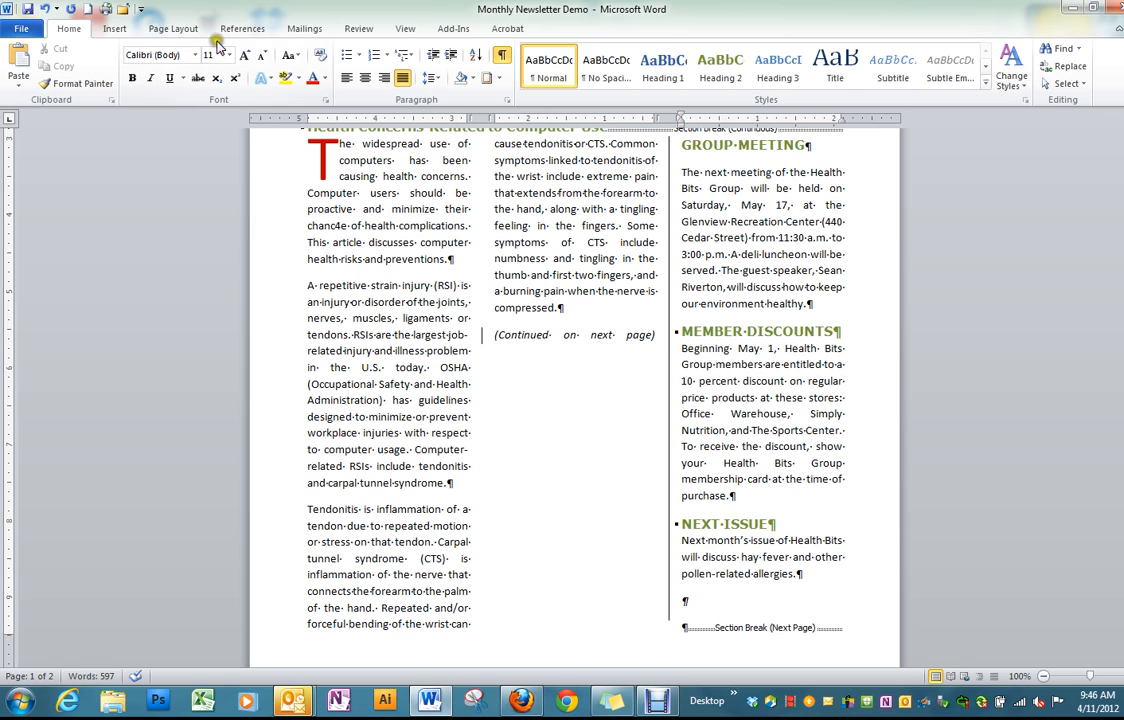
left_click(114, 28)
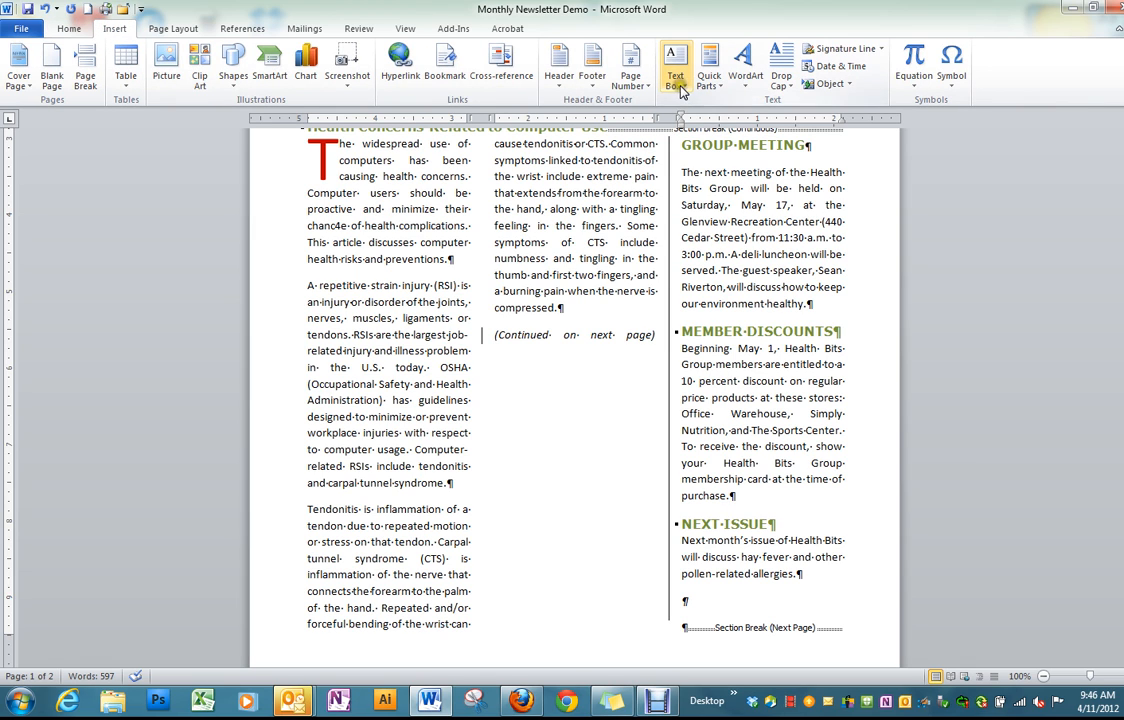
left_click(674, 62)
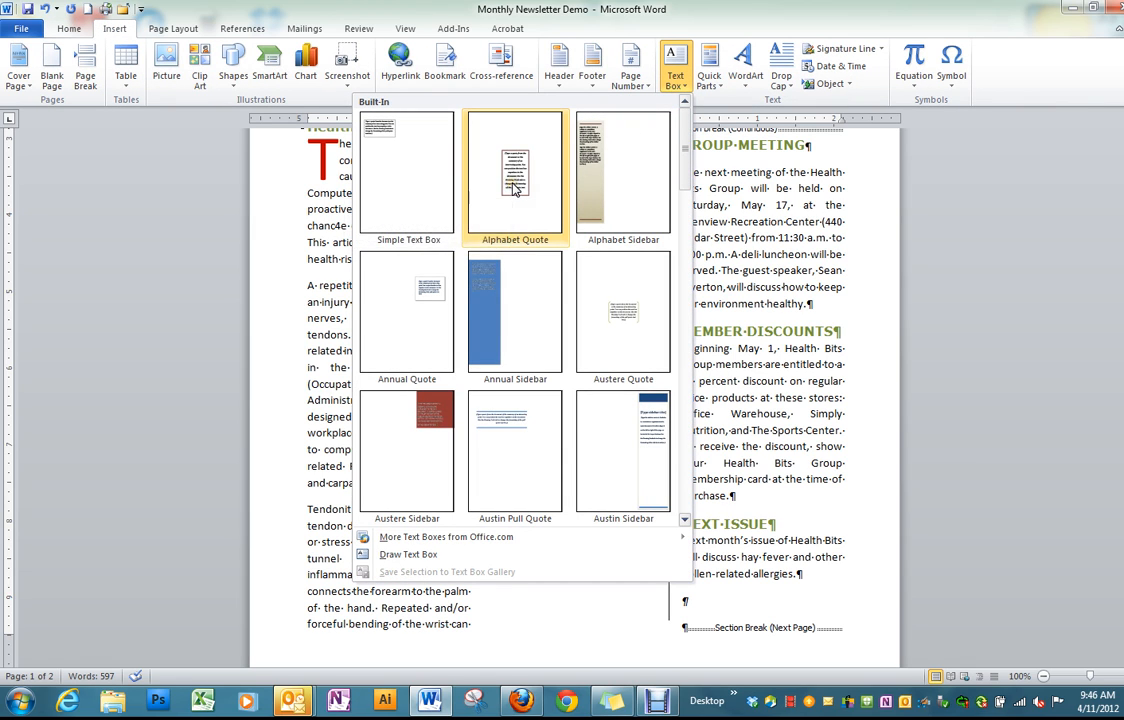
left_click(516, 176)
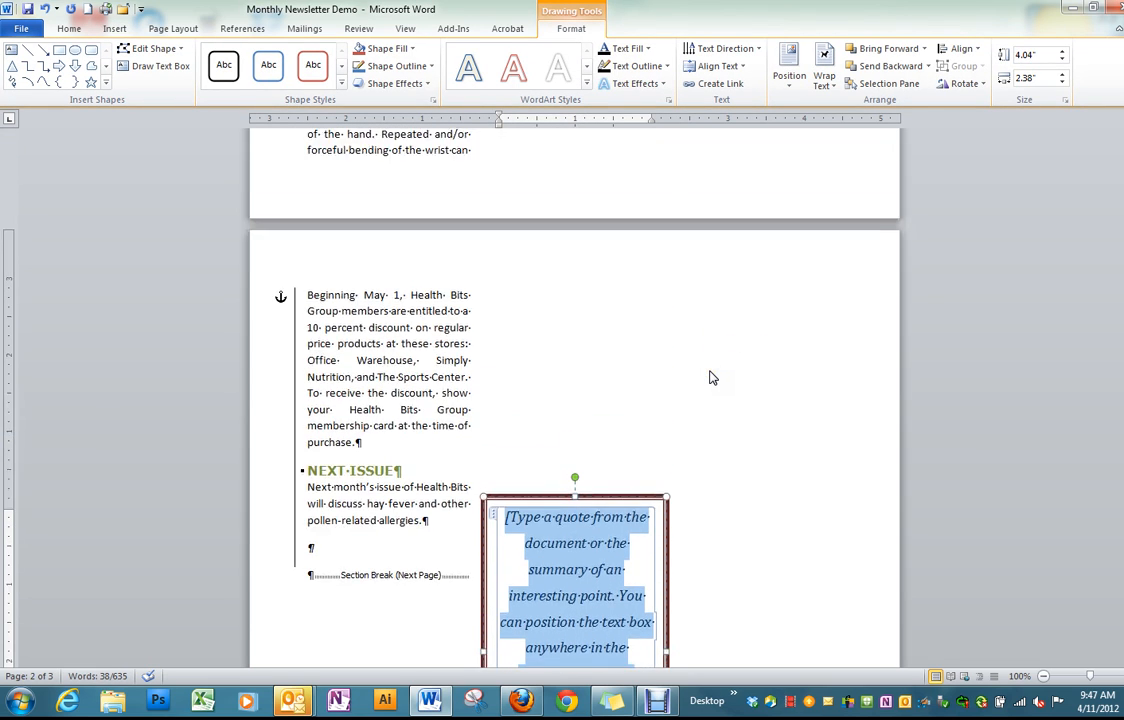
scroll("up", 3)
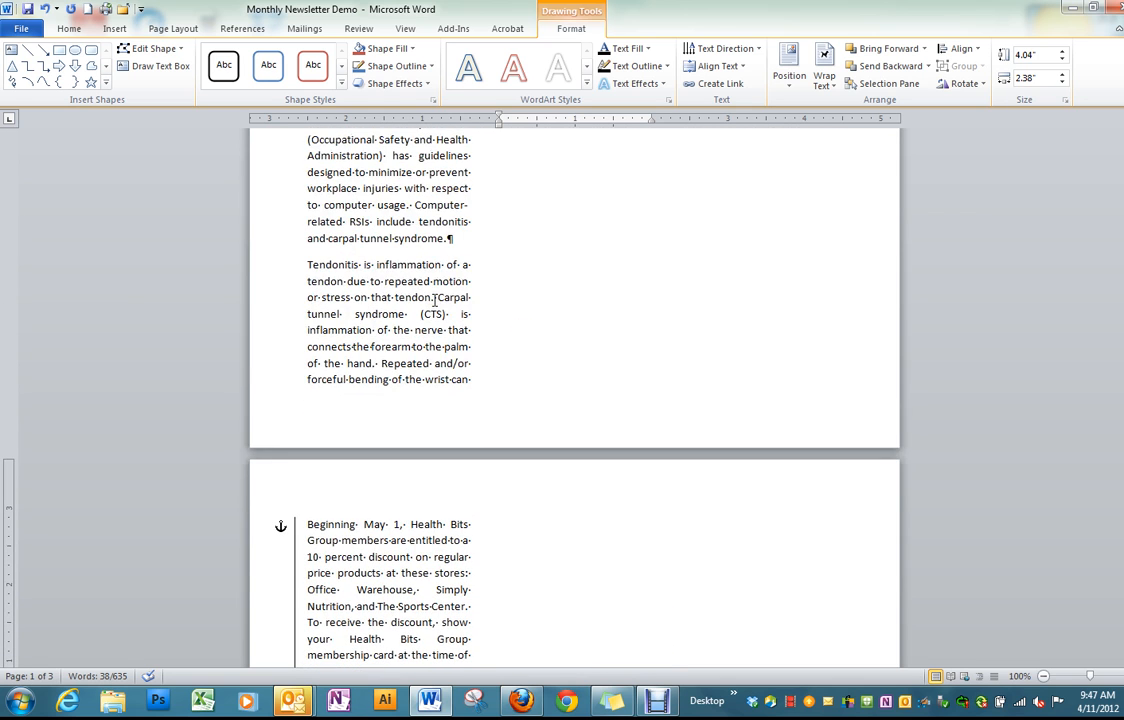
scroll("up", 3)
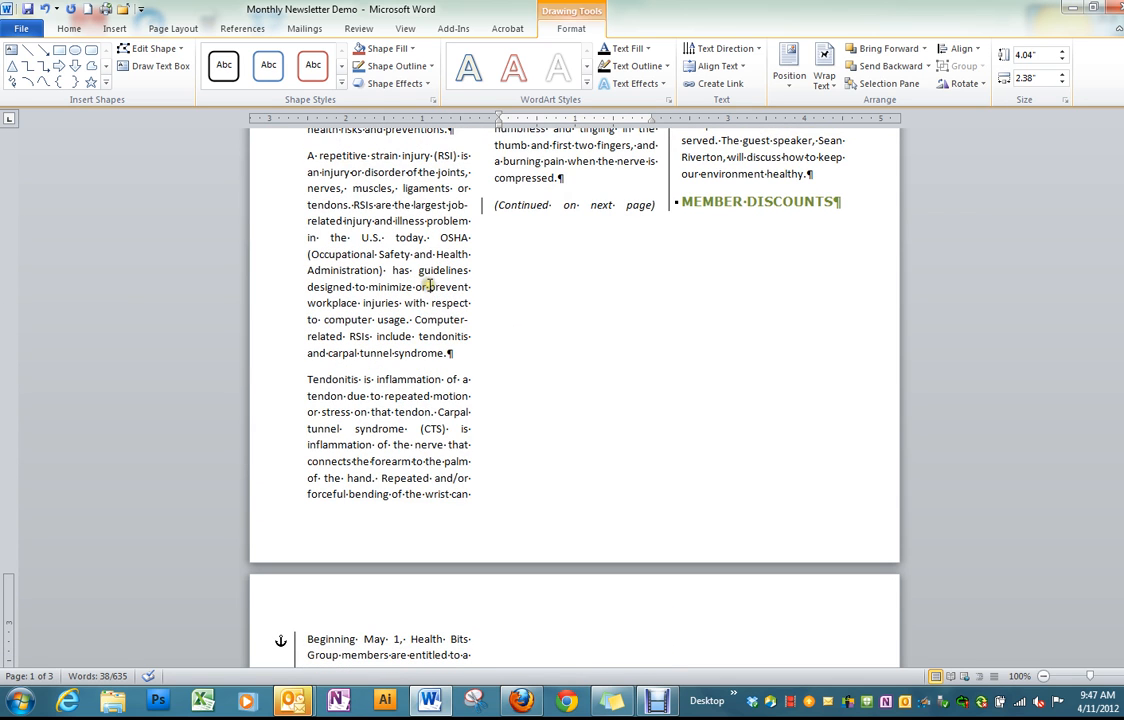
scroll("up", 3)
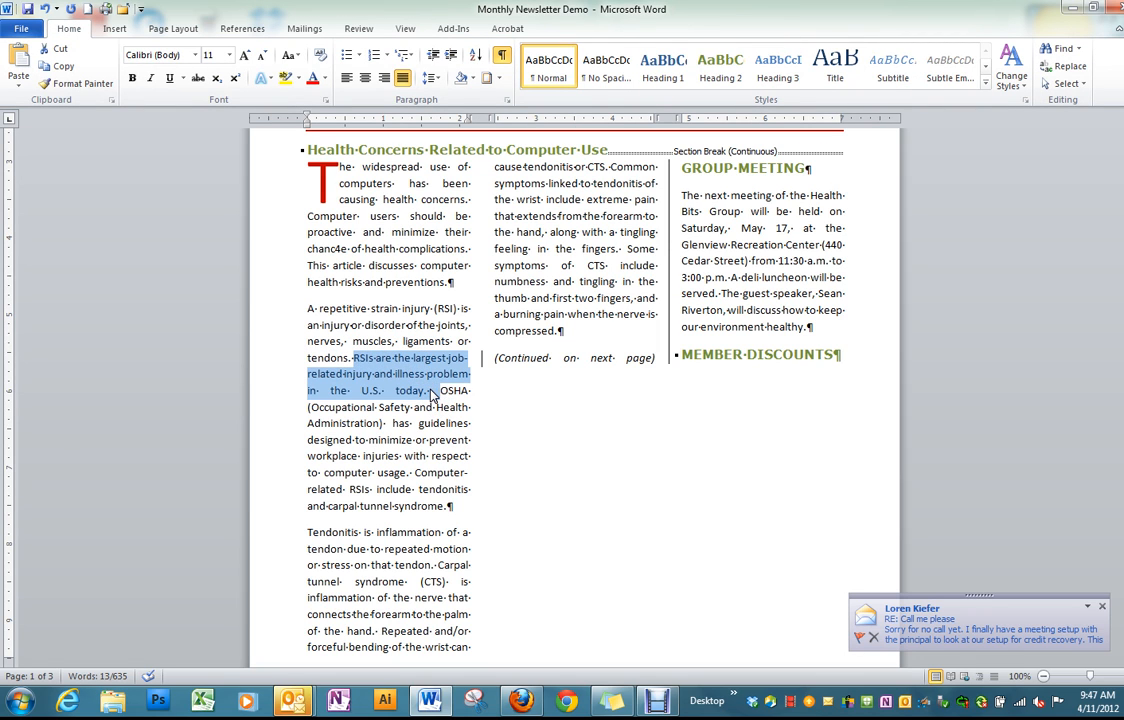
Step: Paste the RSI 'largest job-related injury and illness problem' sentence into the quote box and choose its paste formatting
scroll("down", 3)
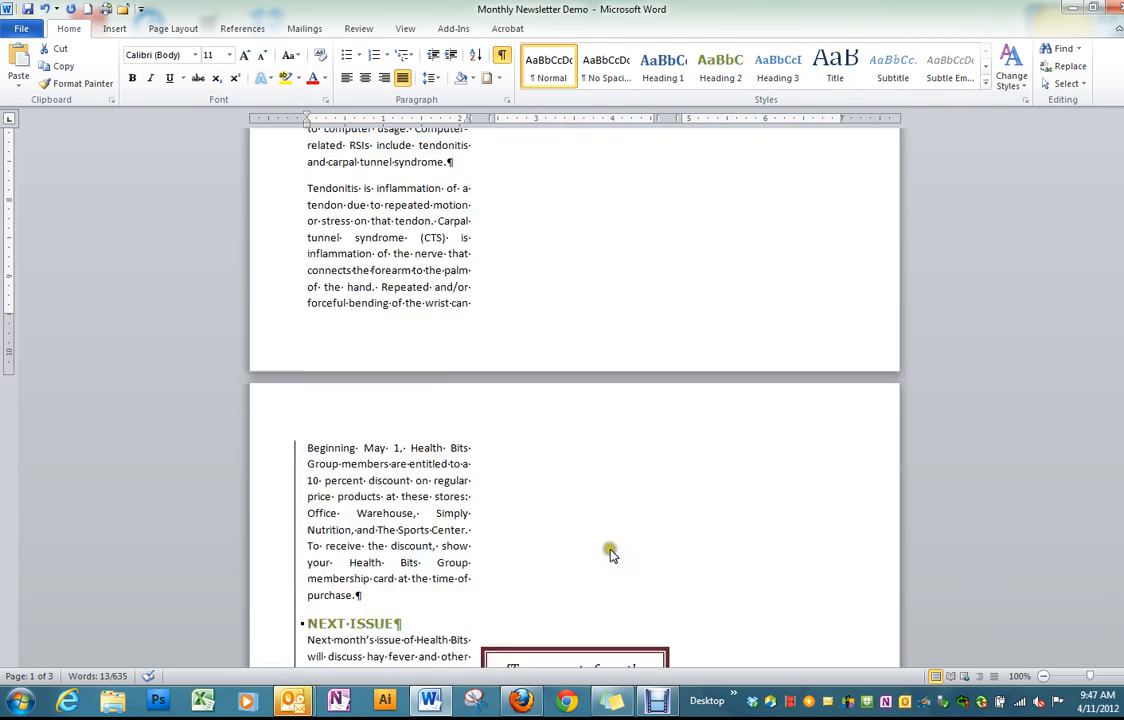
scroll("down", 3)
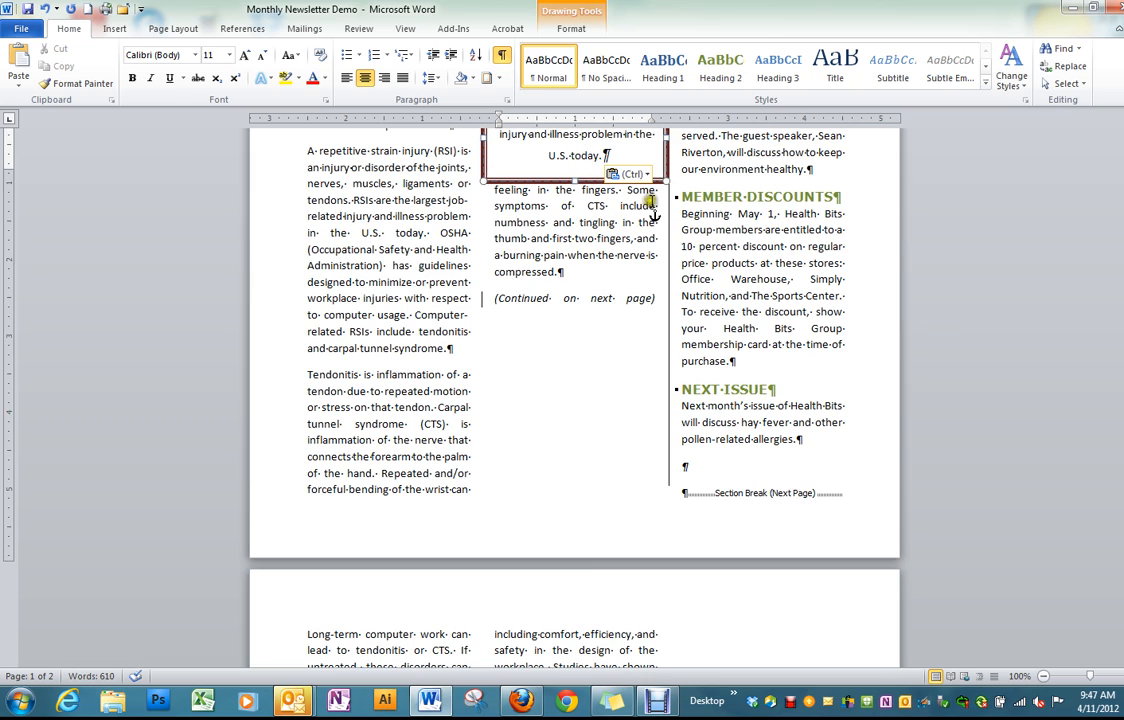
mouse_move(630, 174)
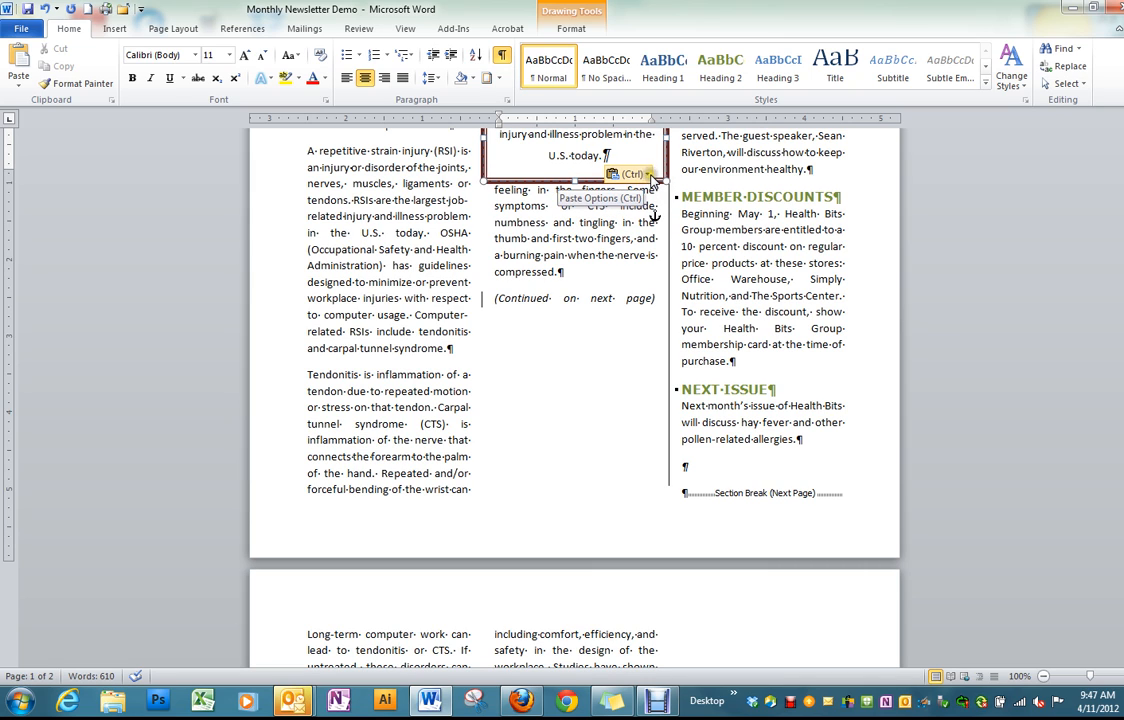
left_click(632, 172)
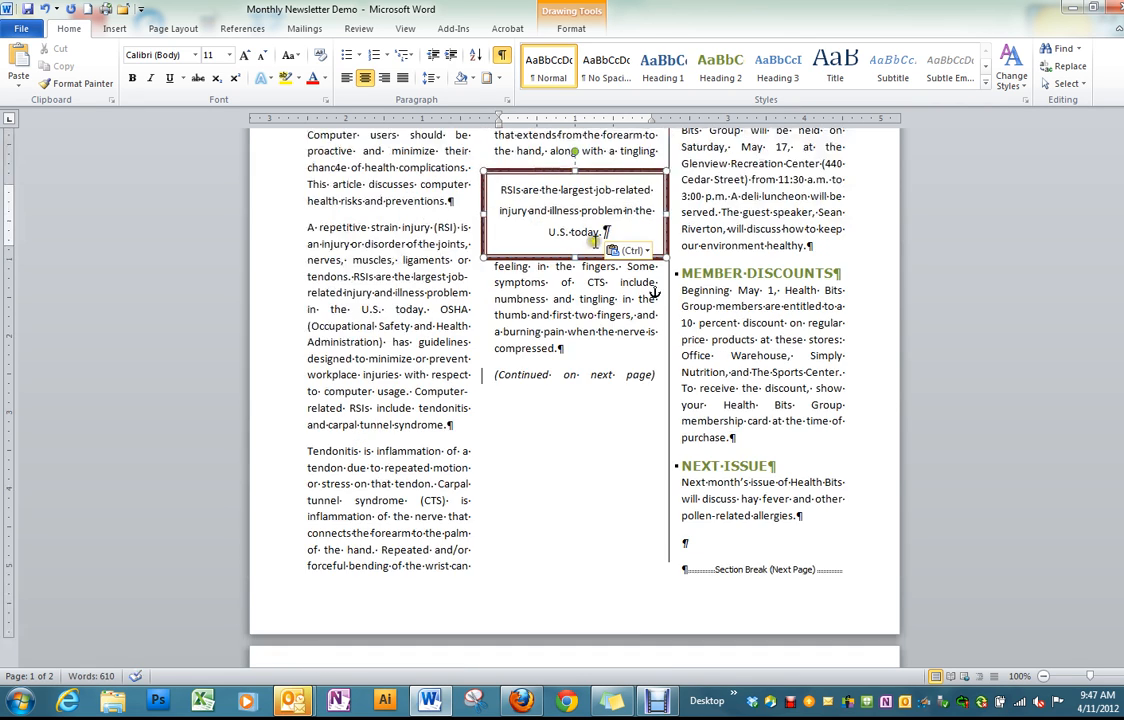
scroll("down", 3)
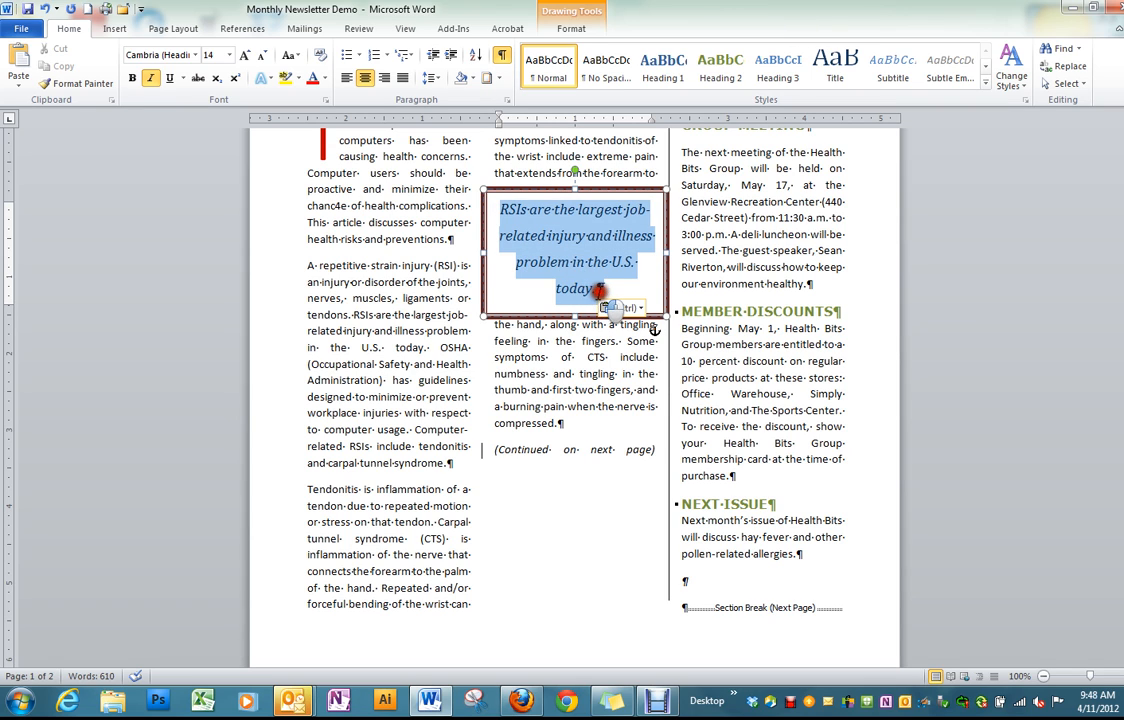
Step: Colour the RSI quote text Dark Red and make it bold
left_click(324, 78)
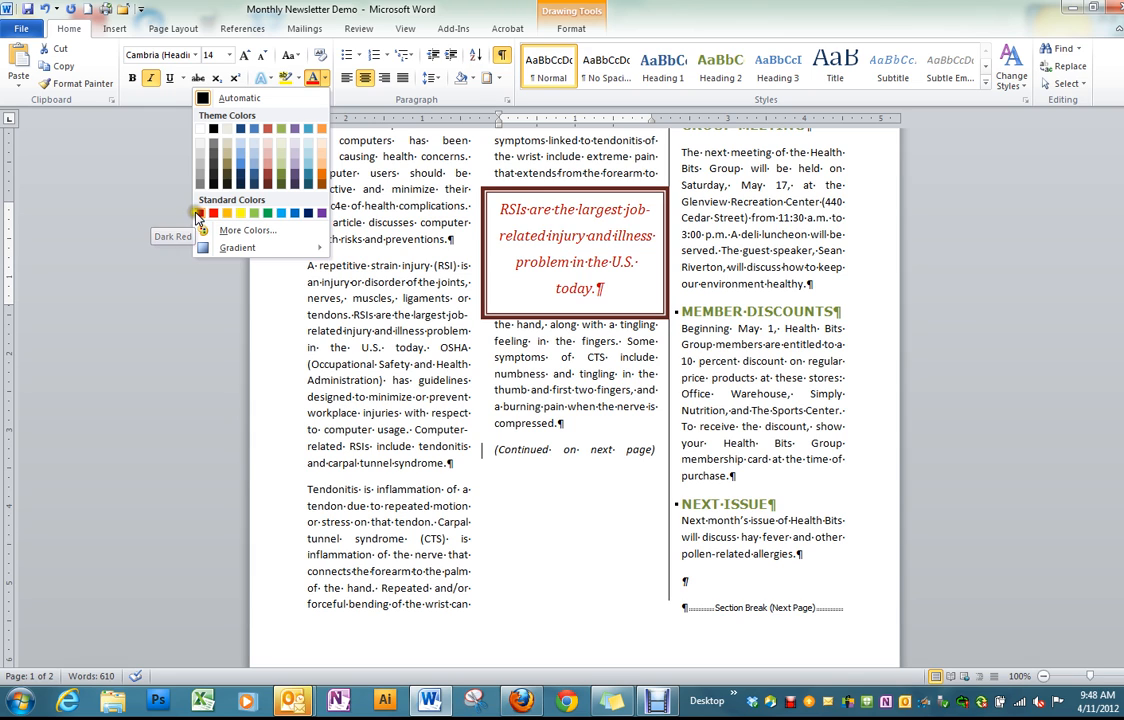
left_click(200, 212)
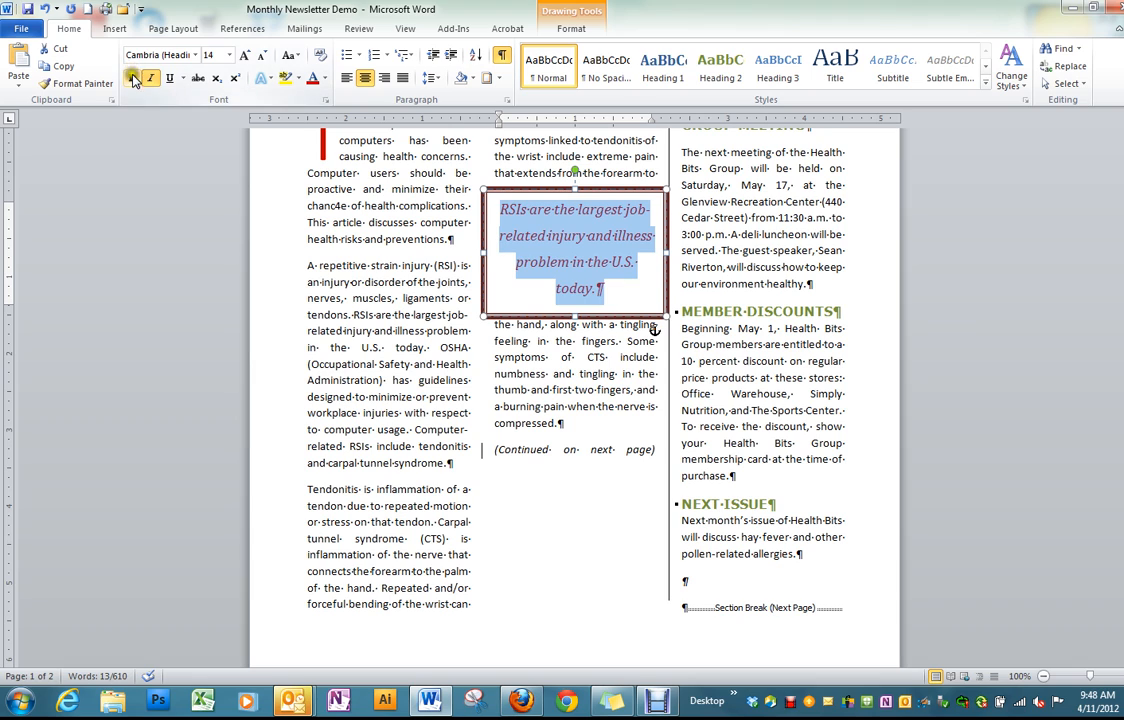
left_click(132, 78)
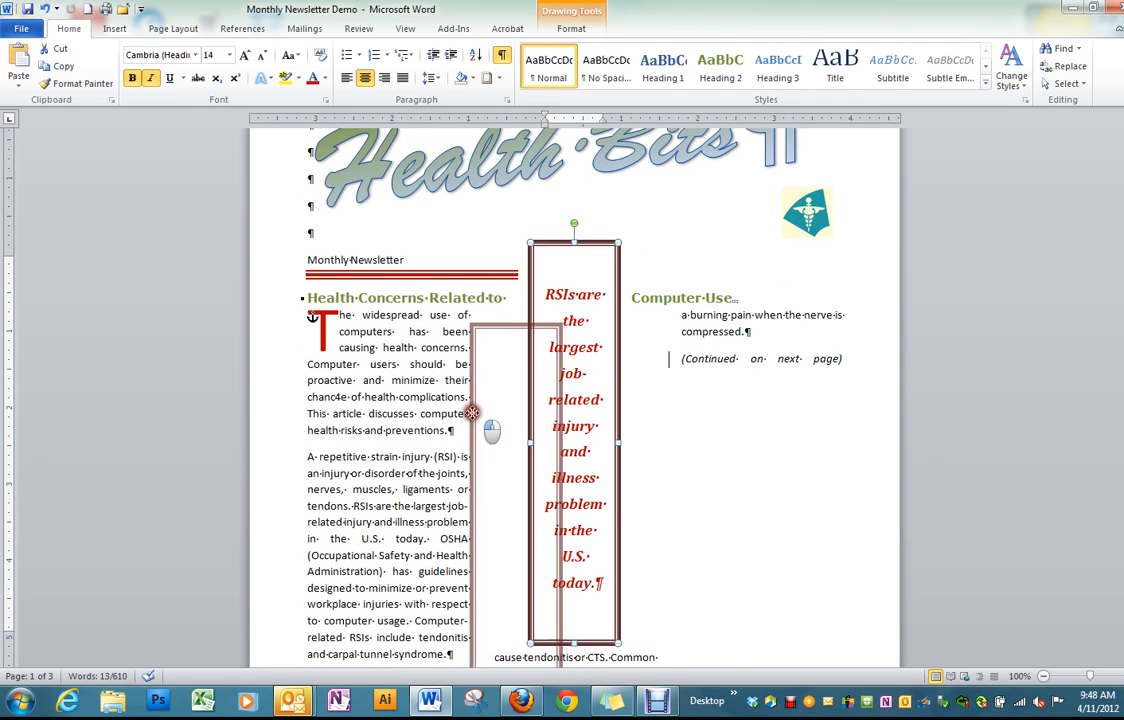
Step: Resize the quote box into a tall narrow strip straddling columns one and two
scroll("down", 3)
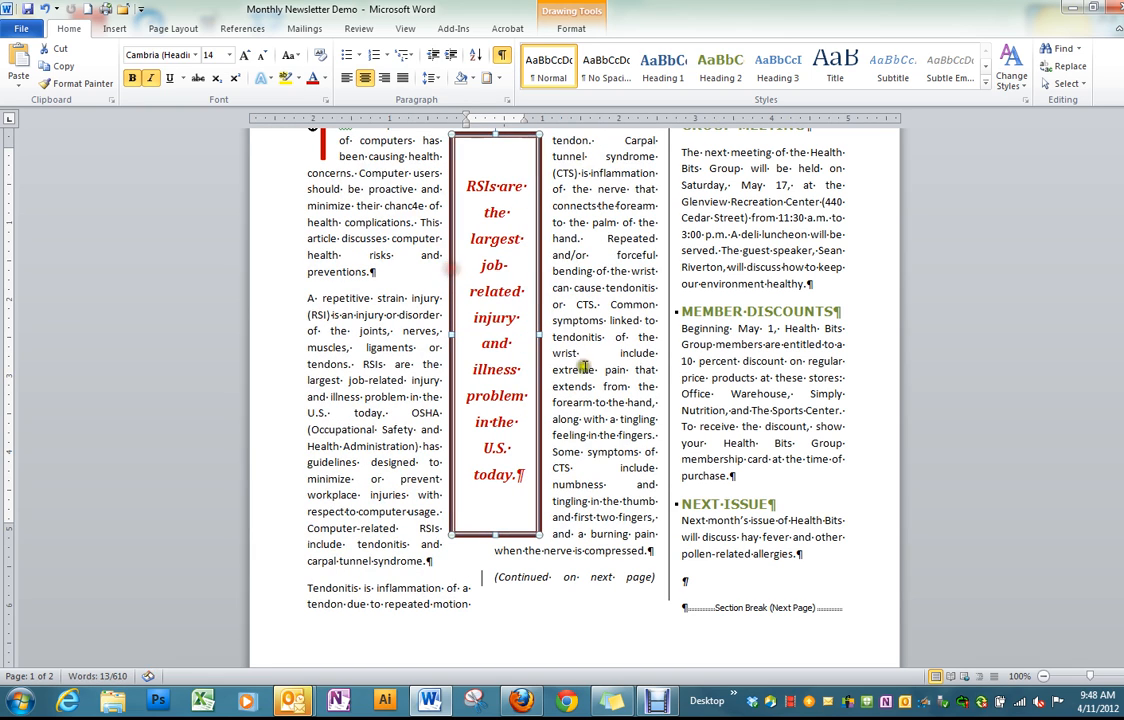
mouse_move(604, 384)
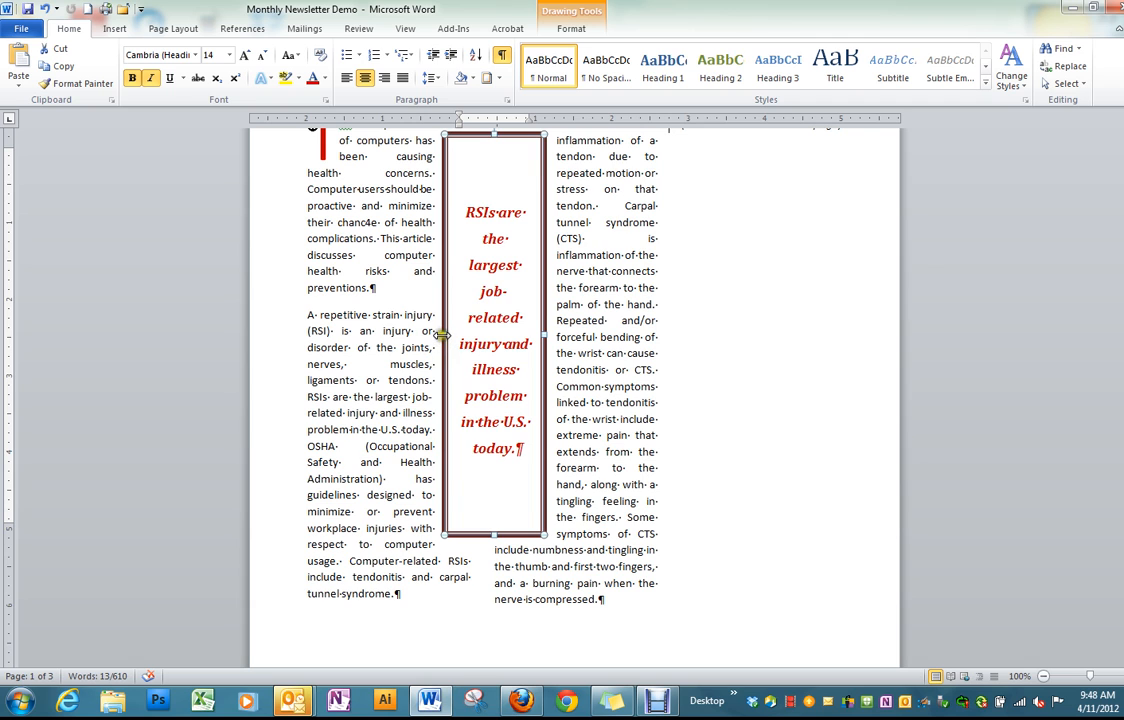
scroll("down", 3)
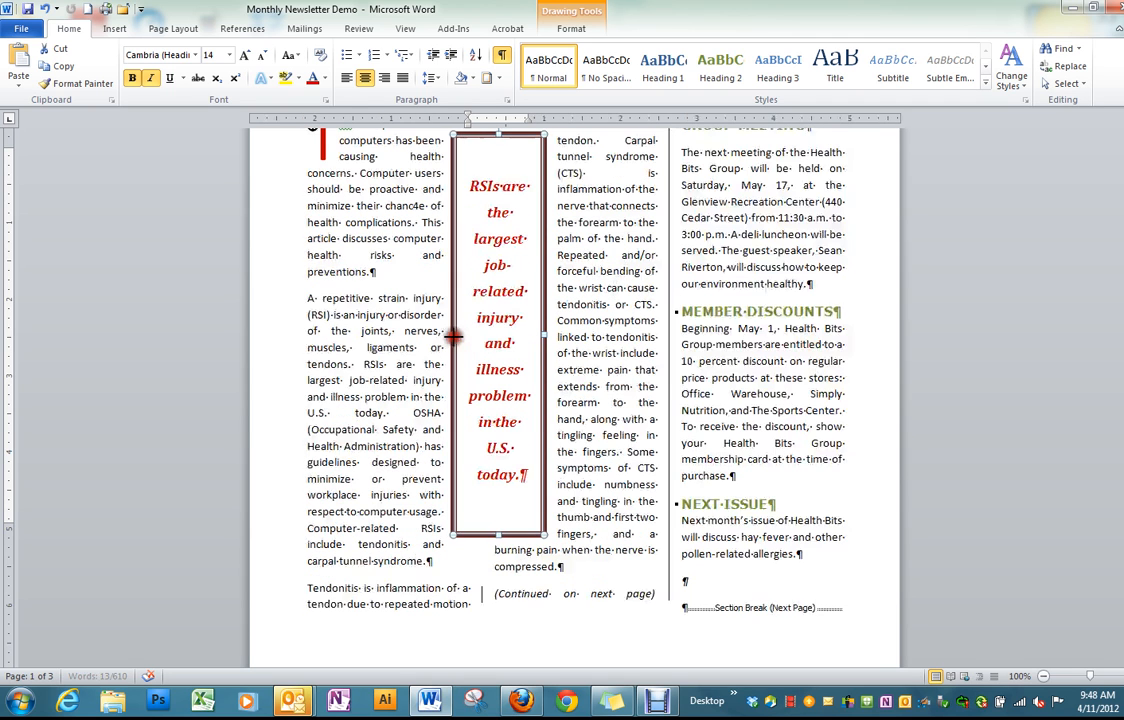
scroll("up", 3)
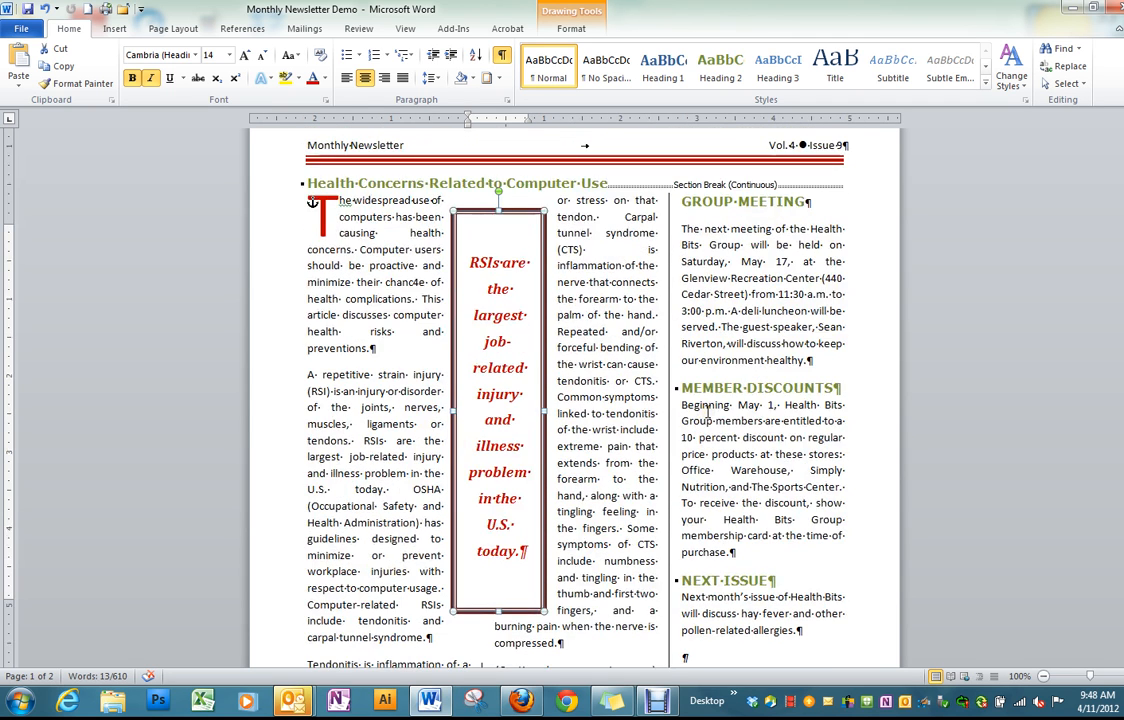